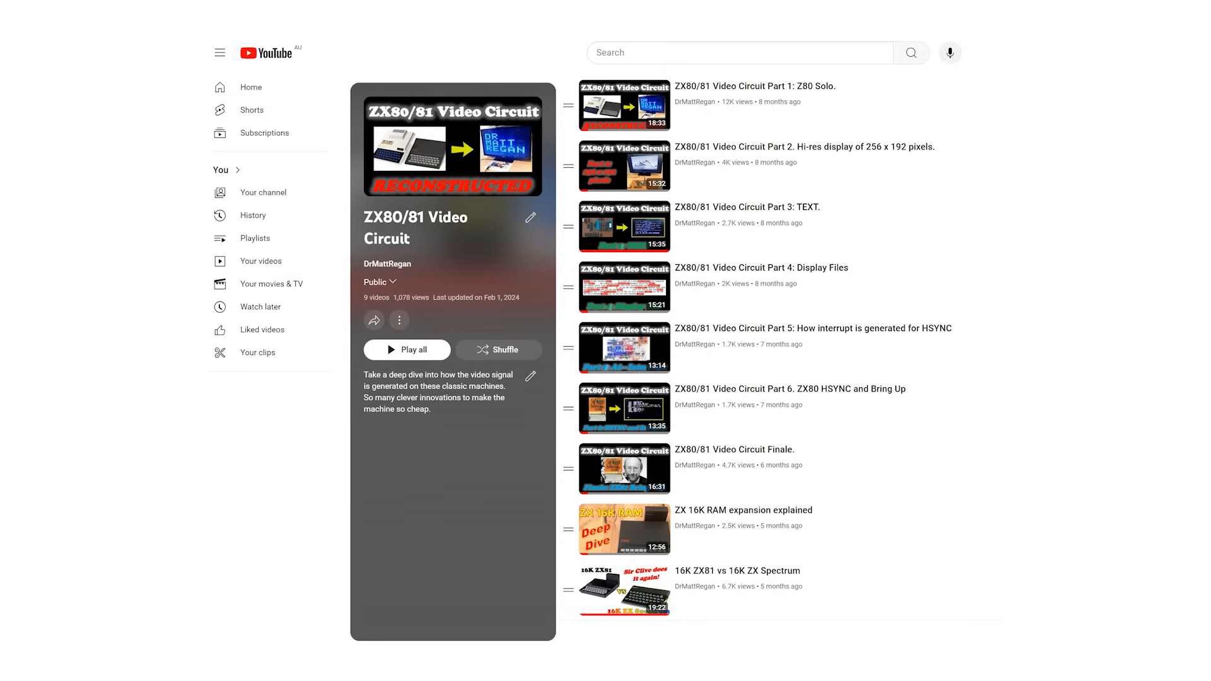
Open the ZX80/81 Video Circuit playlist showing its nine videos.
click(407, 349)
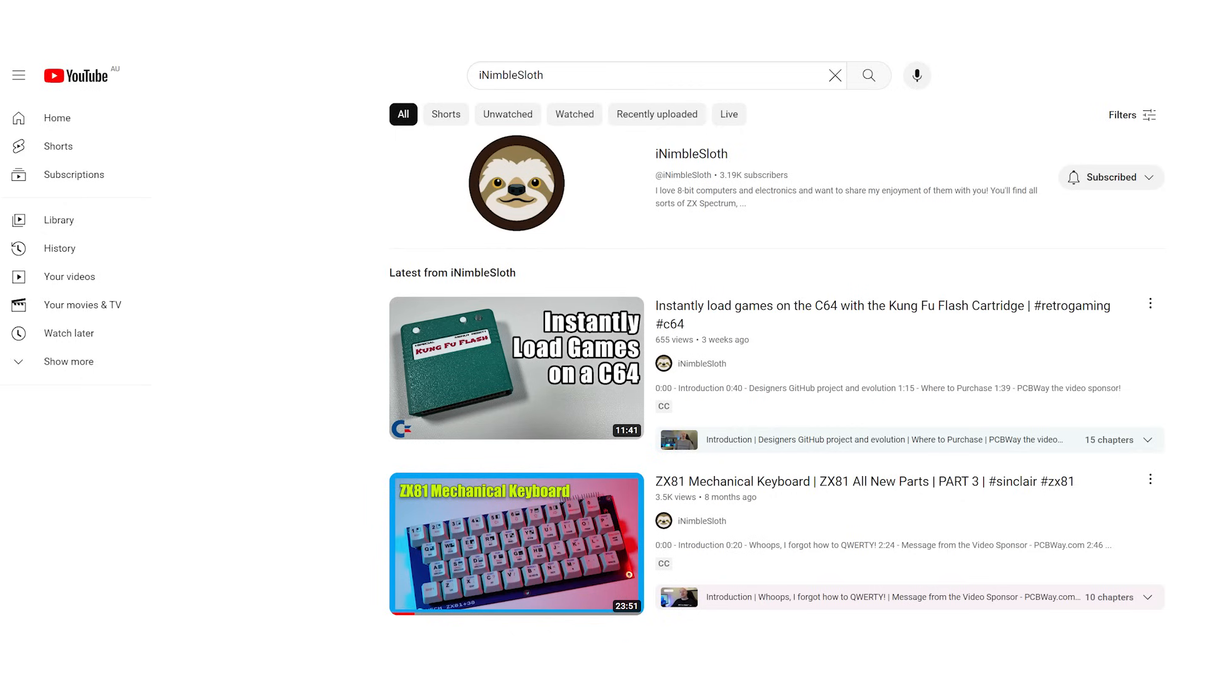
mouse_move(517, 543)
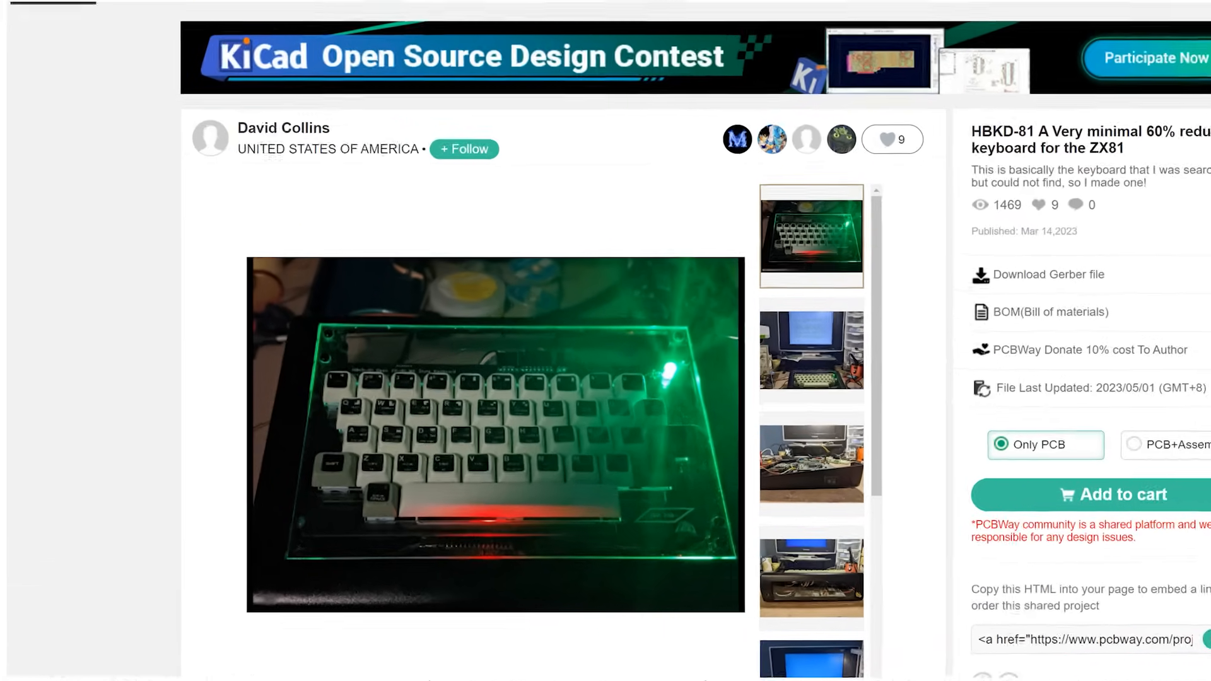
Scroll down the HBKD-81 ZX81 keyboard project page to view photos and ordering options.
scroll(down, 3)
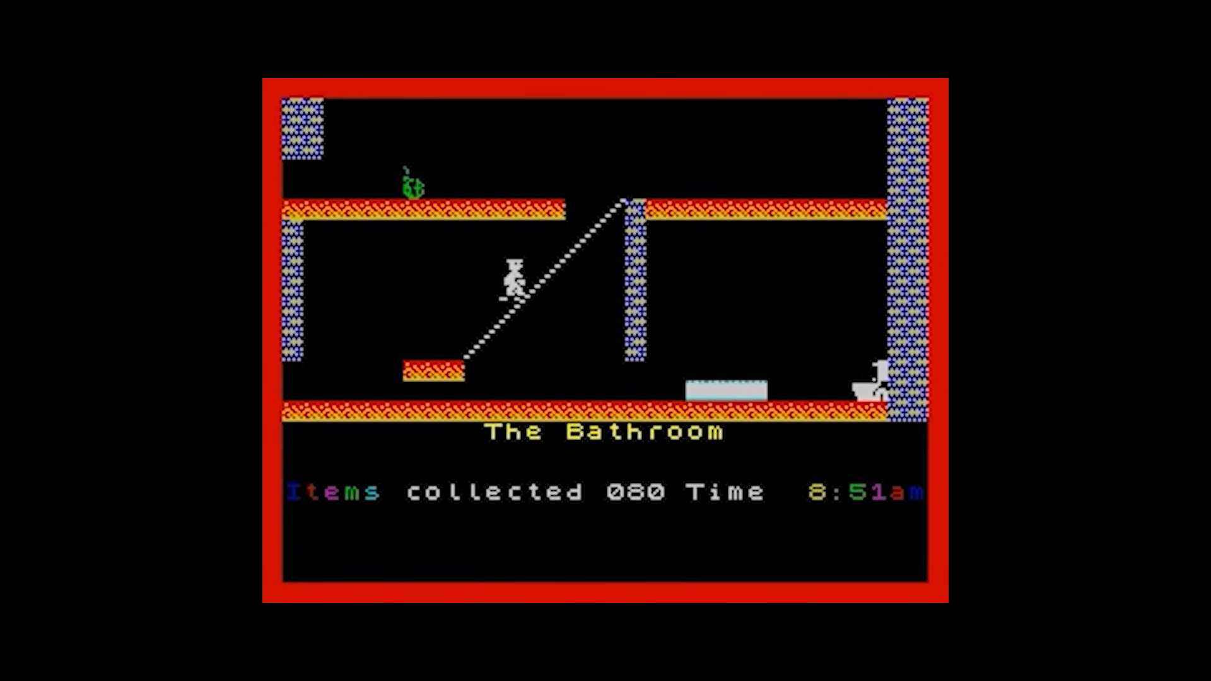
key(Right)
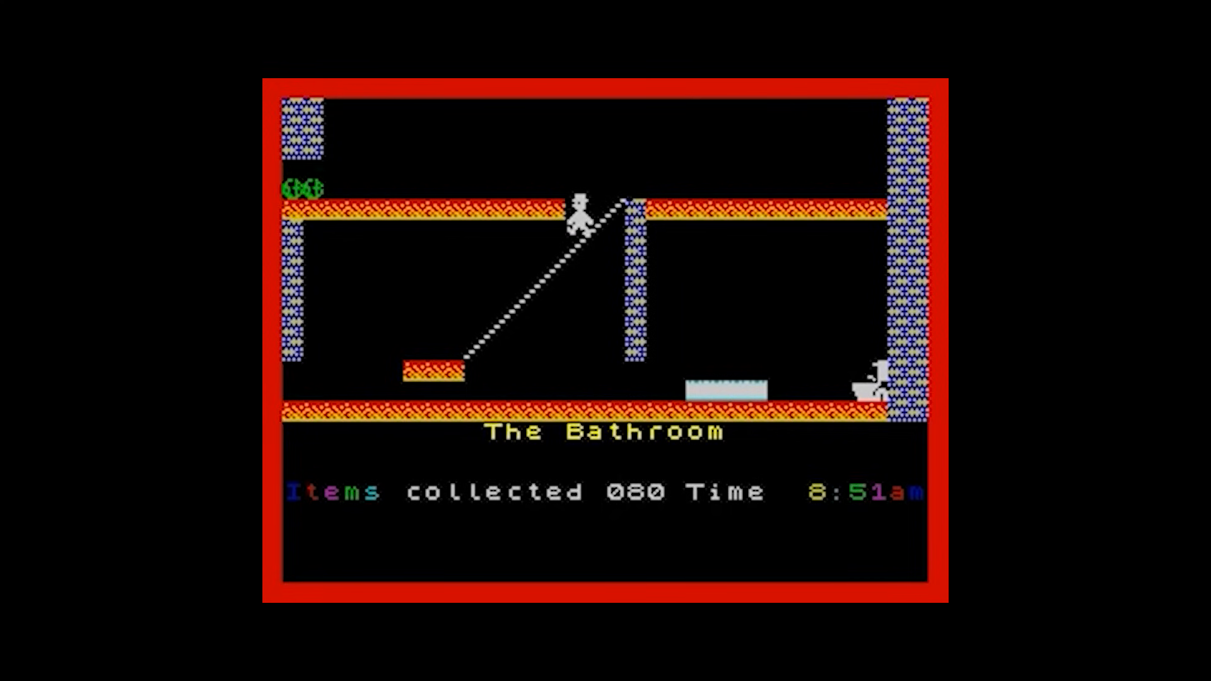